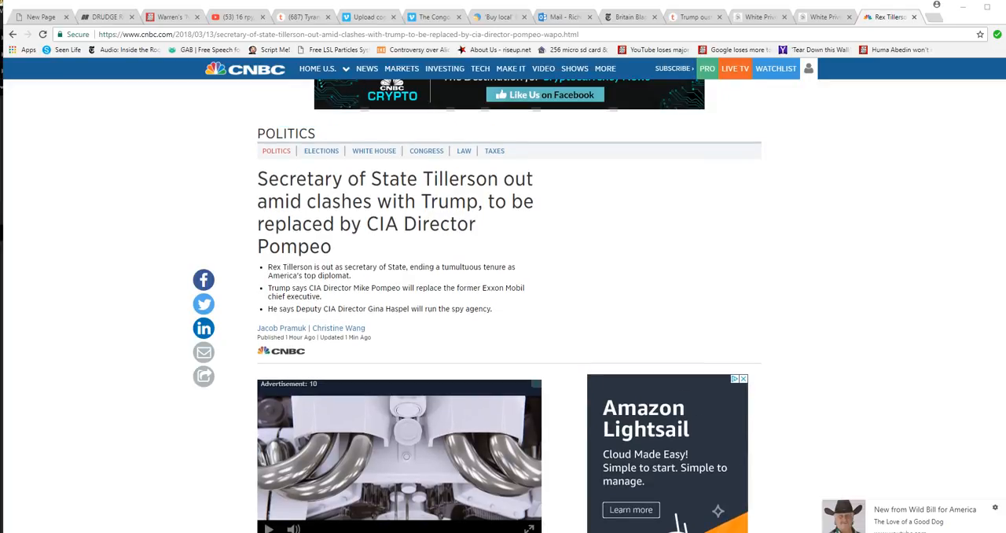
{"action": "scroll", "scroll_direction": "up", "scroll_amount": 3}
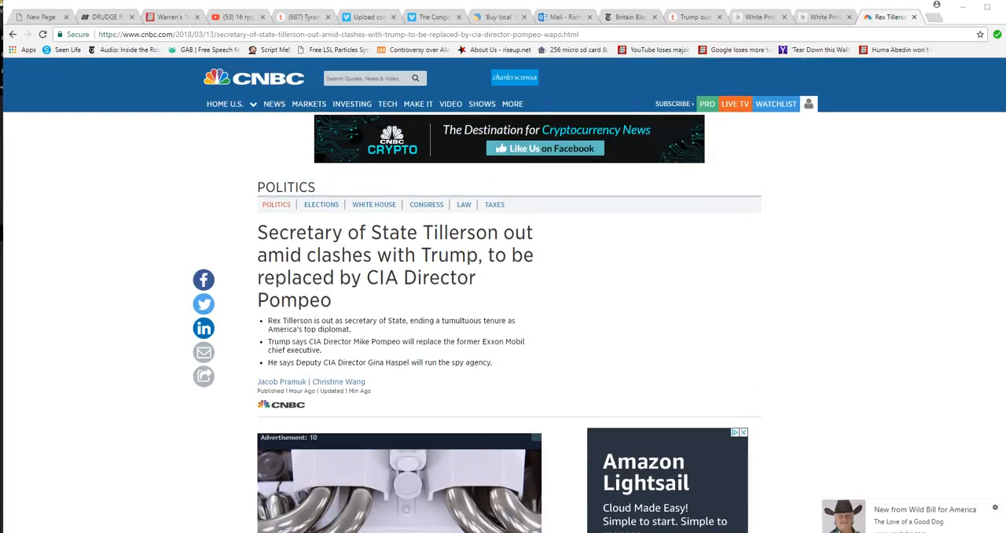
{"action": "scroll", "scroll_direction": "down", "scroll_amount": 3}
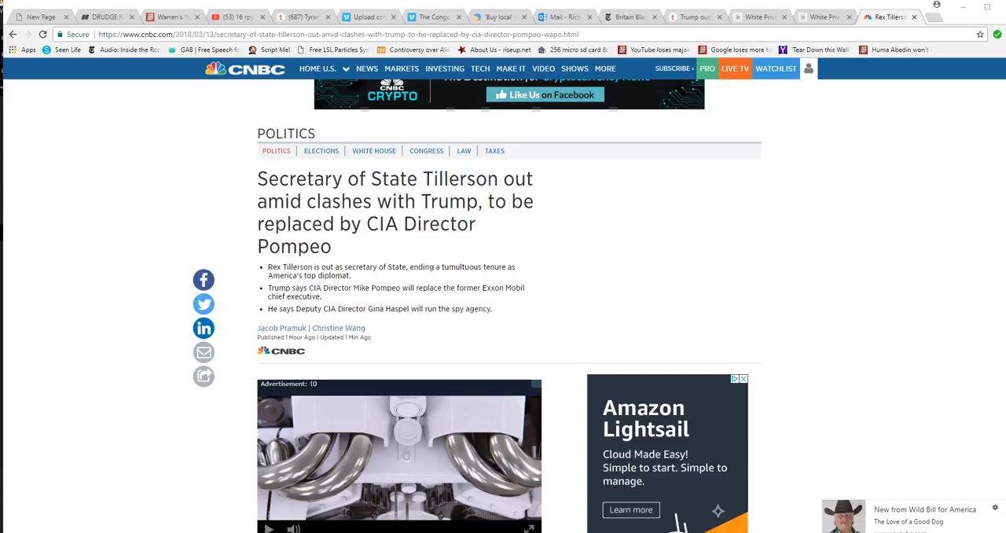
{"action": "scroll", "scroll_direction": "up", "scroll_amount": 3}
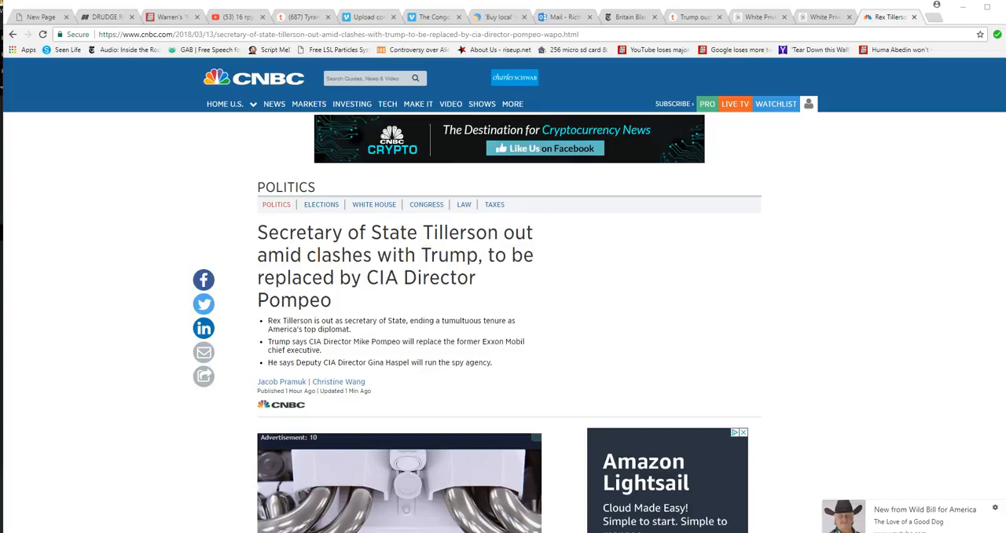
{"action": "scroll", "scroll_direction": "down", "scroll_amount": 3}
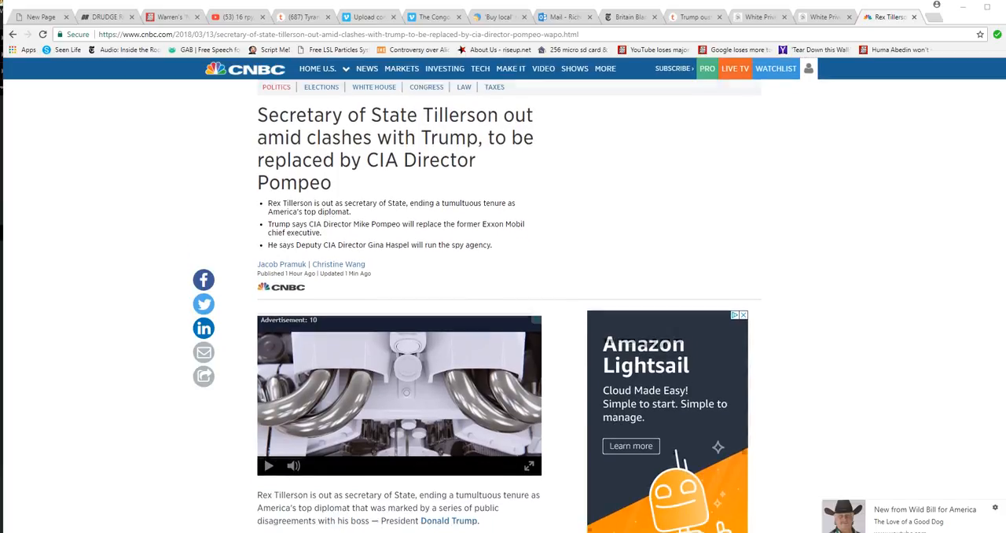
{"action": "scroll", "scroll_direction": "down", "scroll_amount": 3}
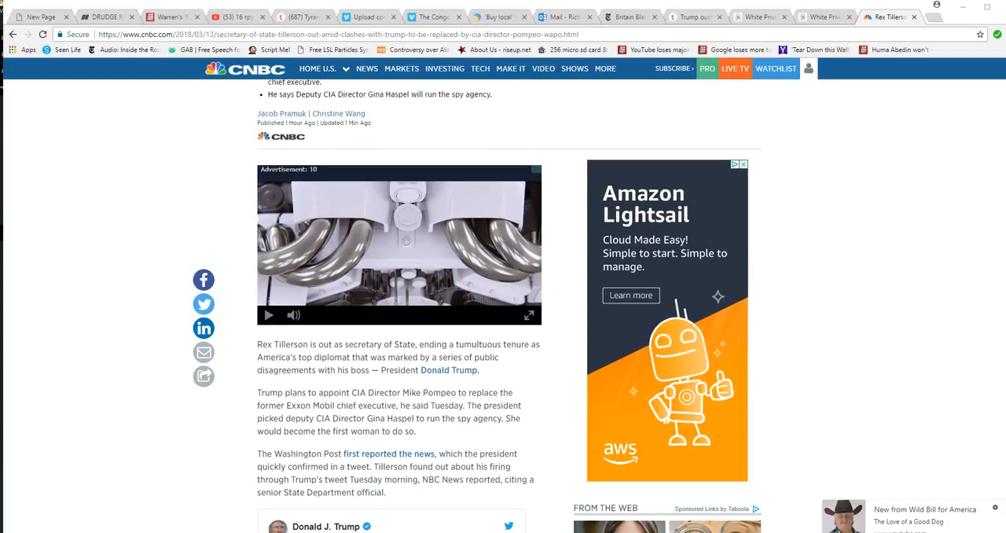
{"action": "scroll", "scroll_direction": "down", "scroll_amount": 3}
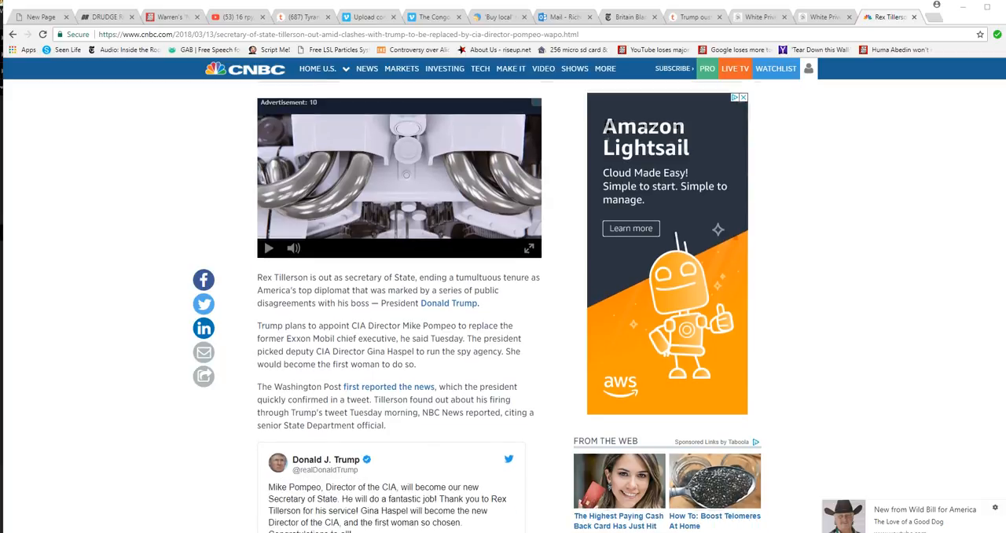
{"action": "scroll", "scroll_direction": "down", "scroll_amount": 3}
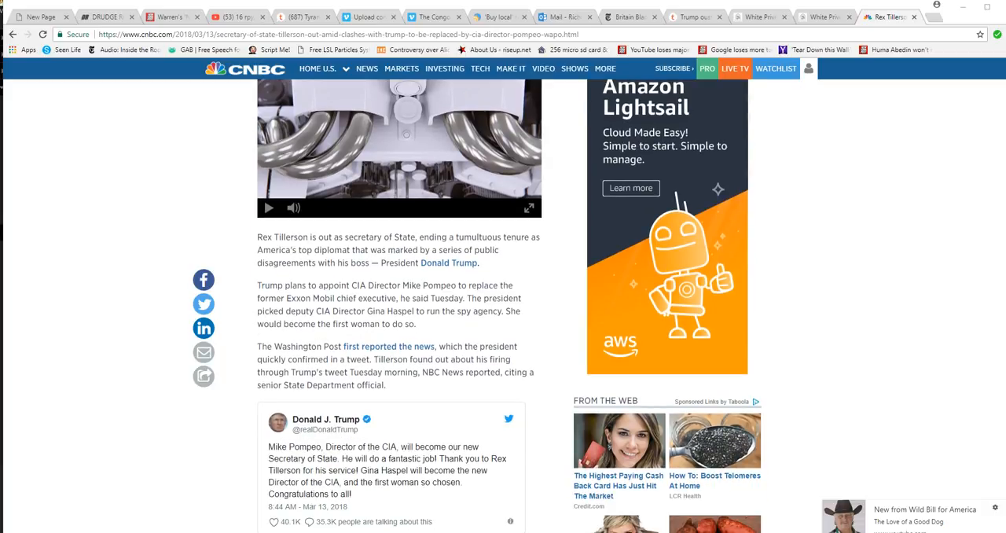
{"action": "scroll", "scroll_direction": "down", "scroll_amount": 3}
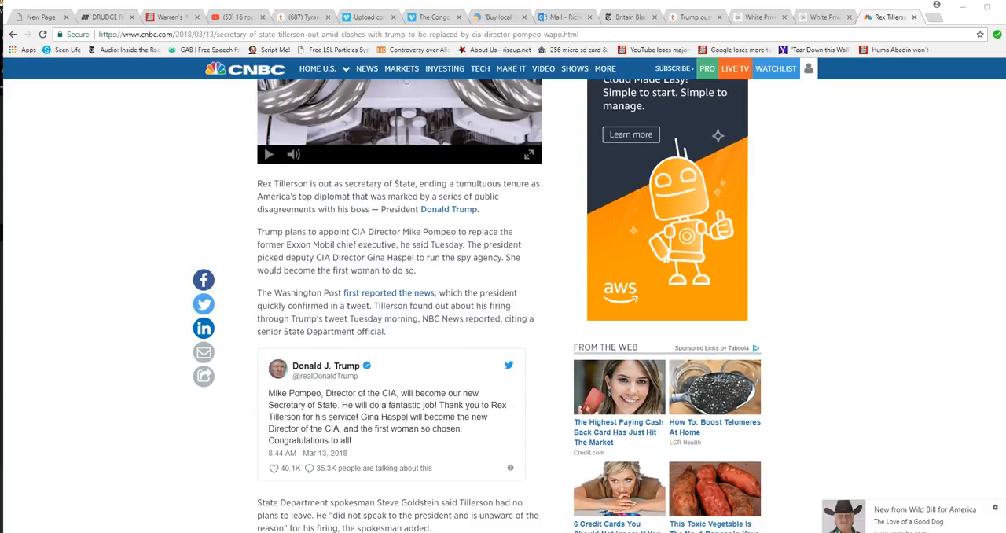
{"action": "scroll", "scroll_direction": "down", "scroll_amount": 3}
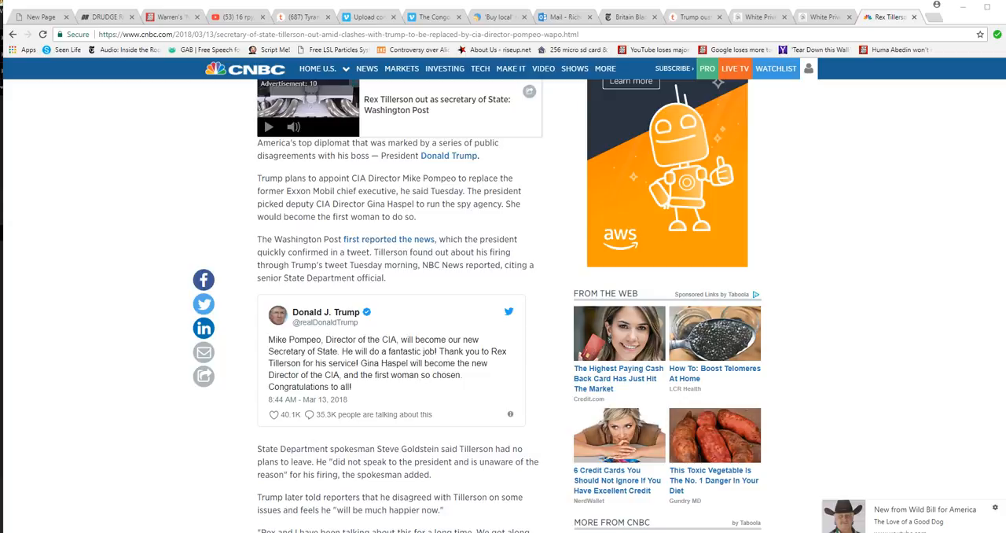
{"action": "scroll", "scroll_direction": "down", "scroll_amount": 3}
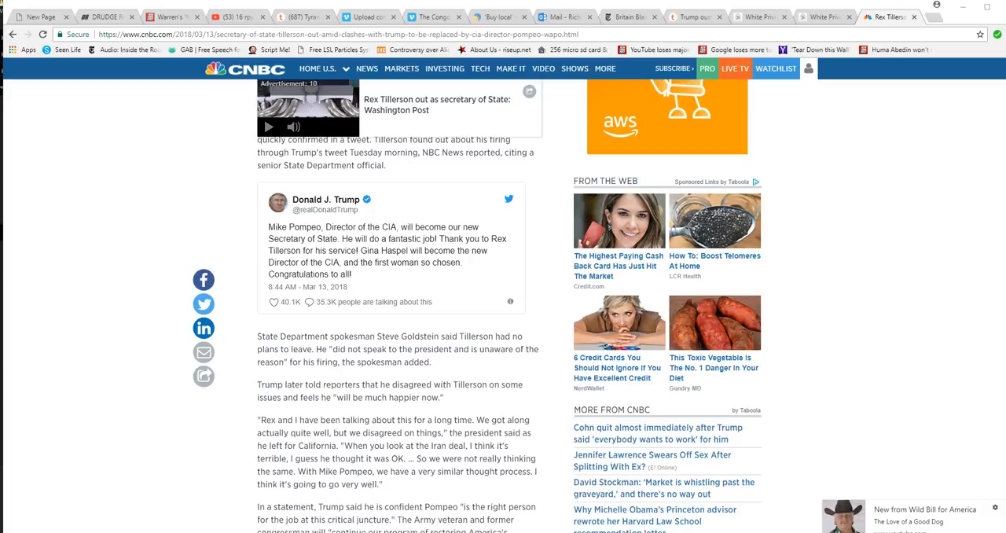
{"action": "scroll", "scroll_direction": "down", "scroll_amount": 3}
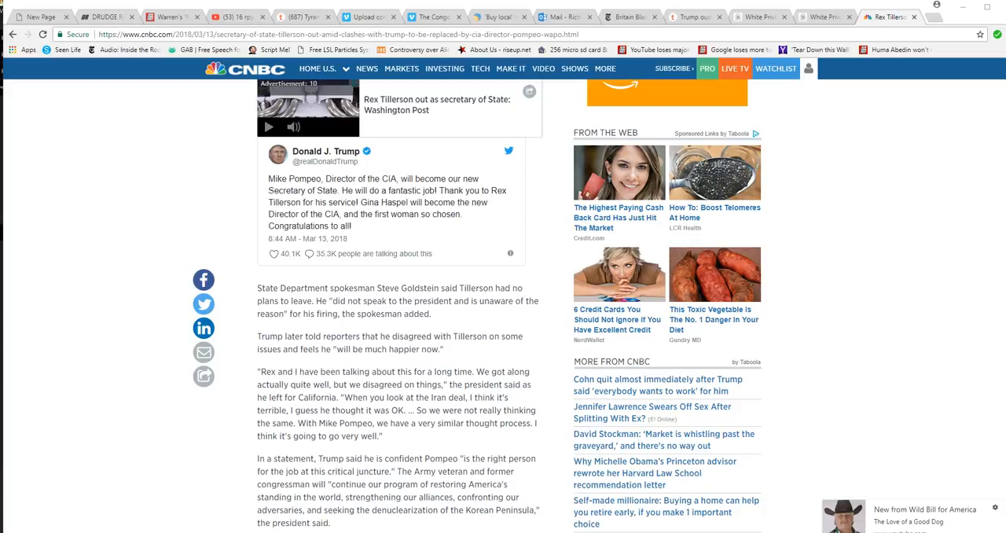
{"action": "scroll", "scroll_direction": "down", "scroll_amount": 3}
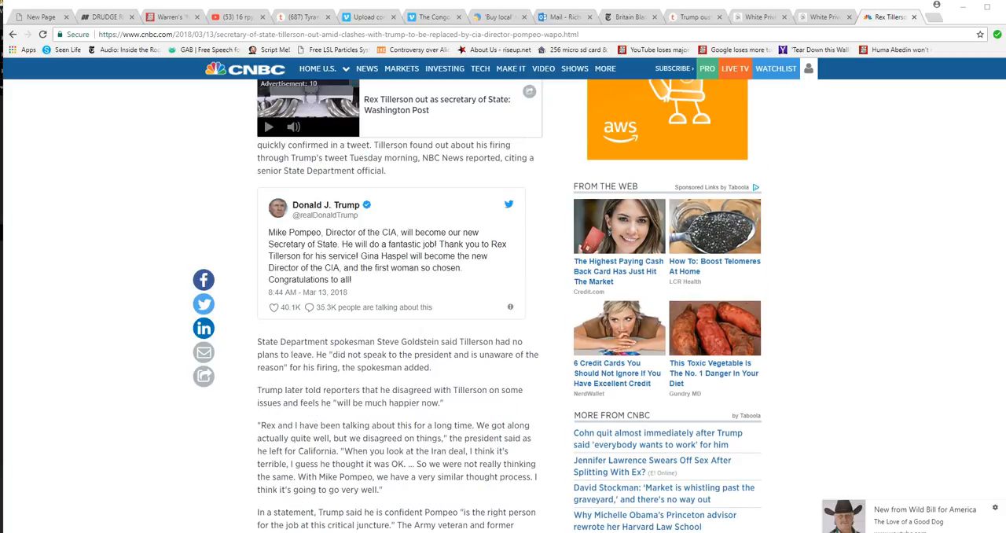
{"action": "scroll", "scroll_direction": "up", "scroll_amount": 3}
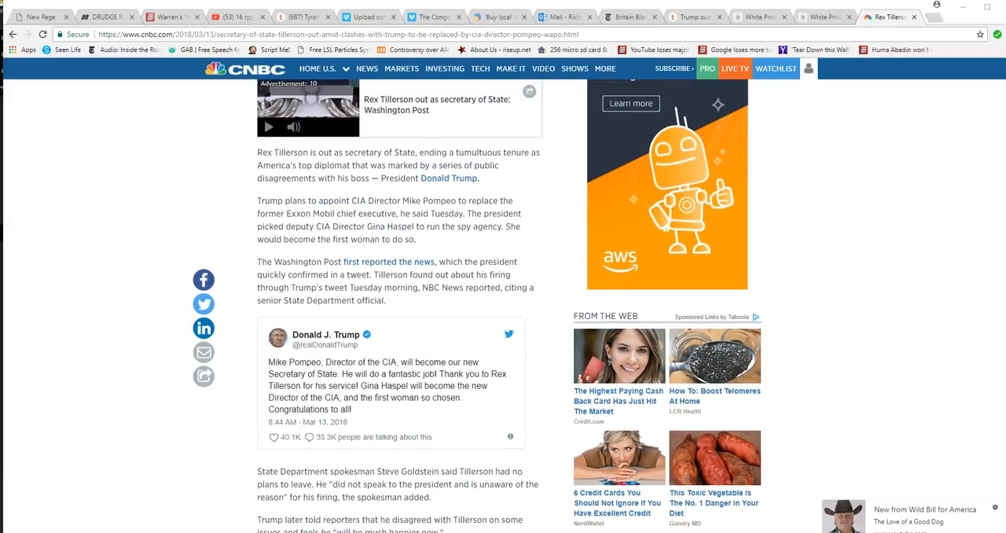
{"action": "scroll", "scroll_direction": "up", "scroll_amount": 3}
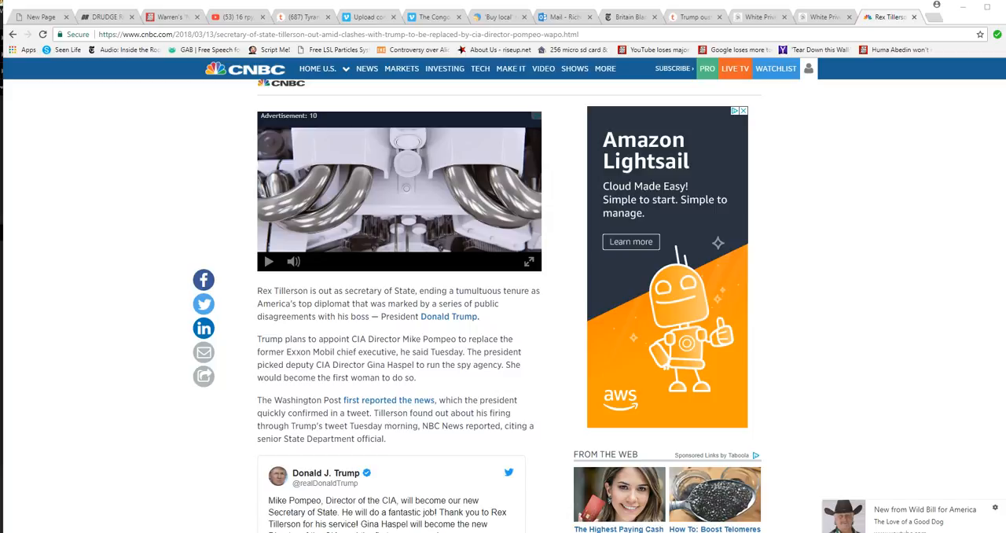
{"action": "scroll", "scroll_direction": "down", "scroll_amount": 3}
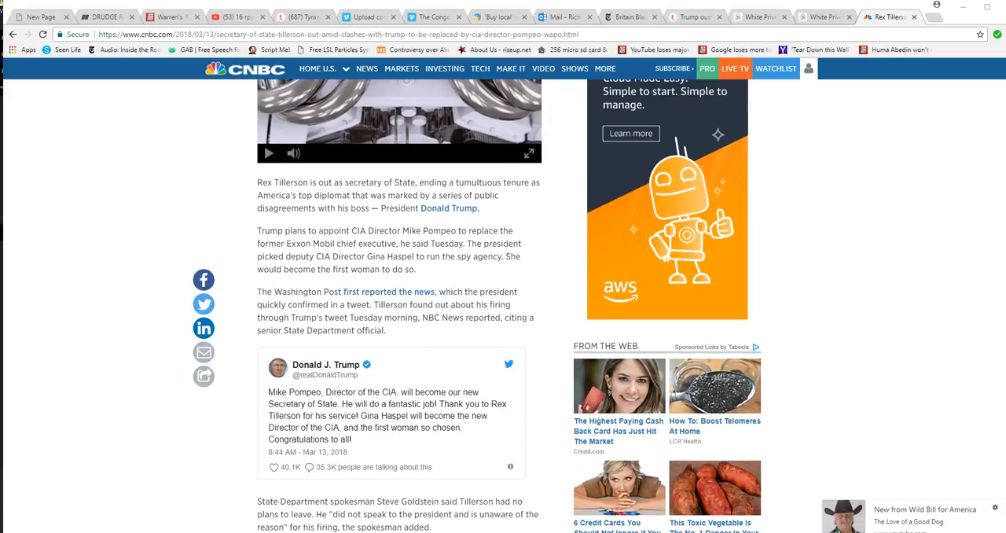
{"action": "scroll", "scroll_direction": "down", "scroll_amount": 3}
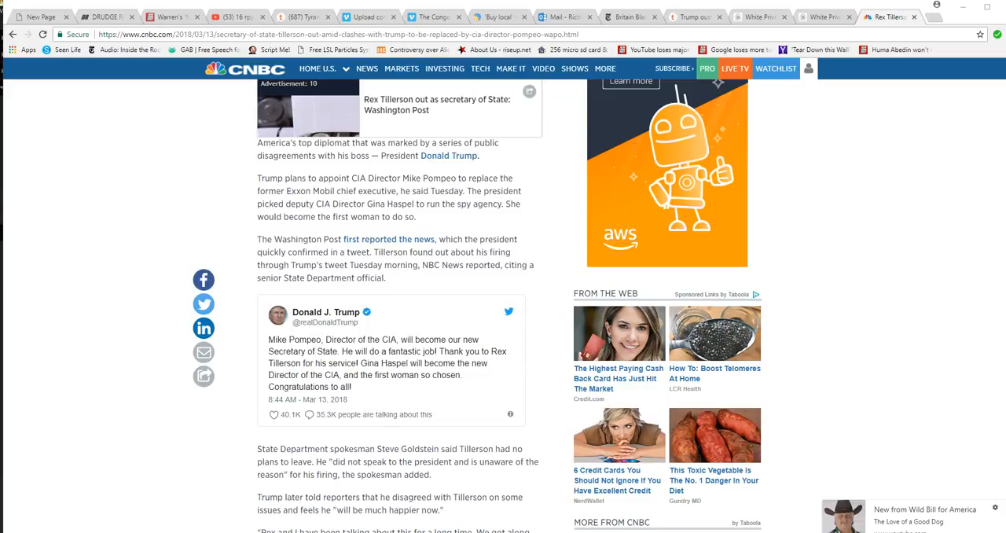